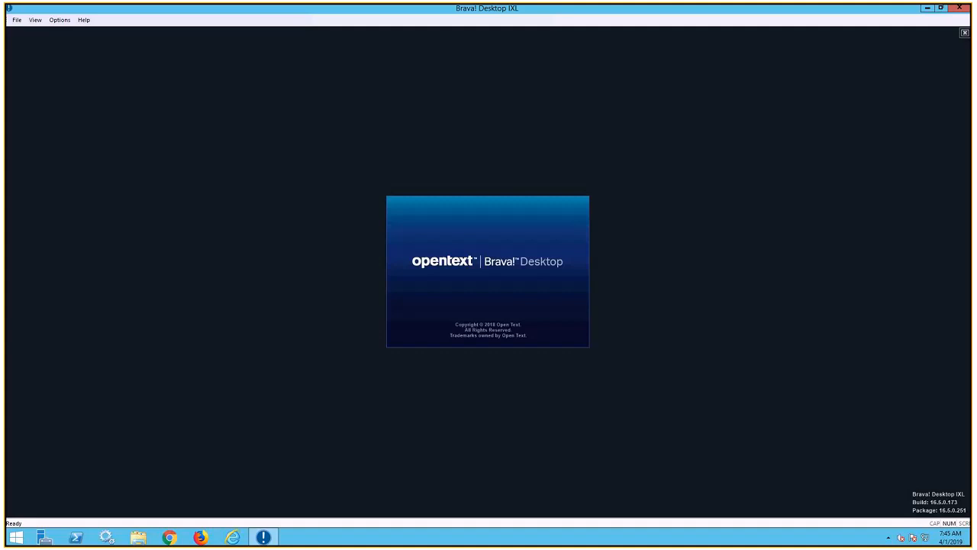
mouse_move(755, 20)
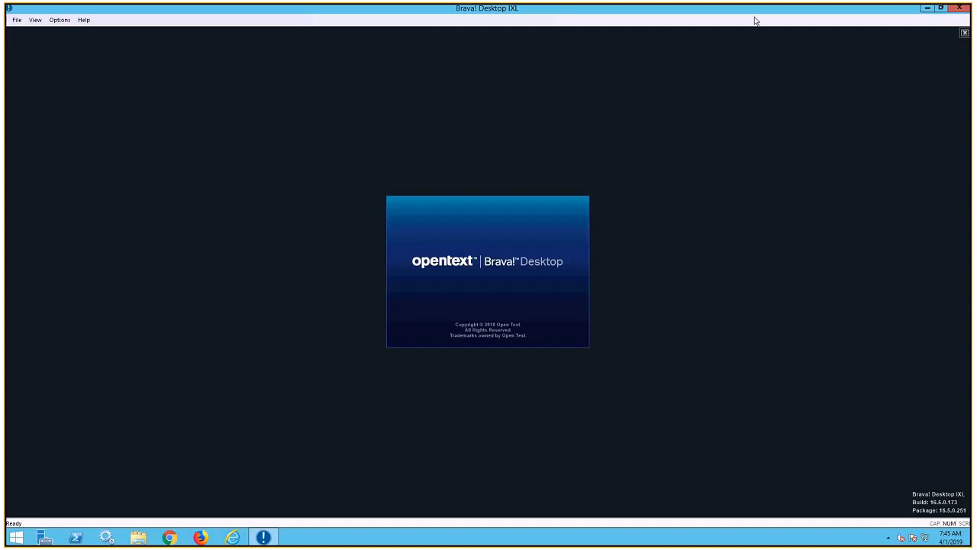
mouse_move(502, 187)
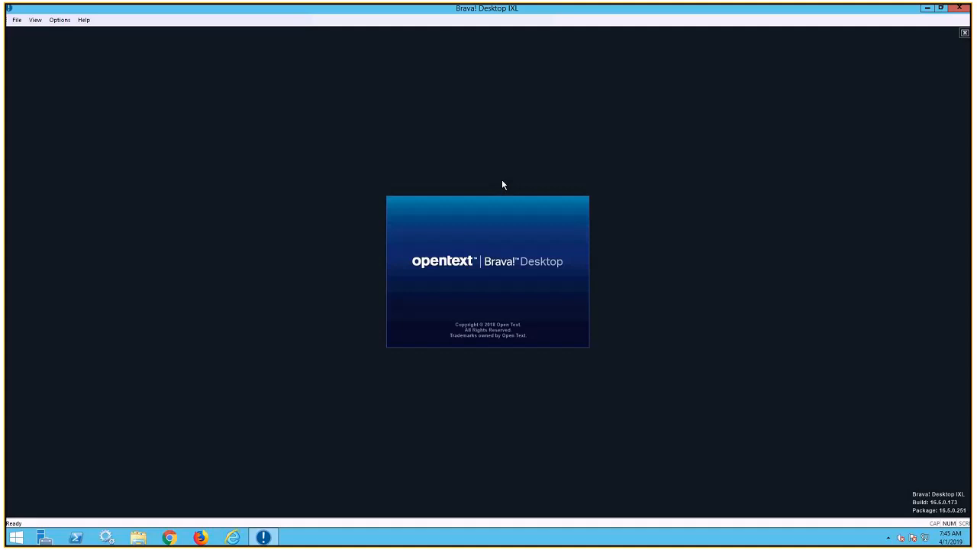
mouse_move(42, 62)
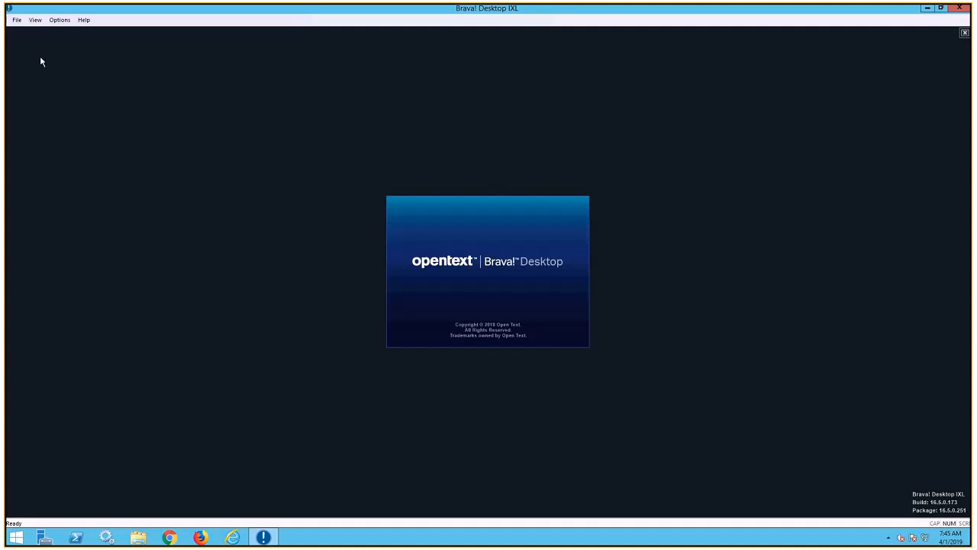
click(16, 19)
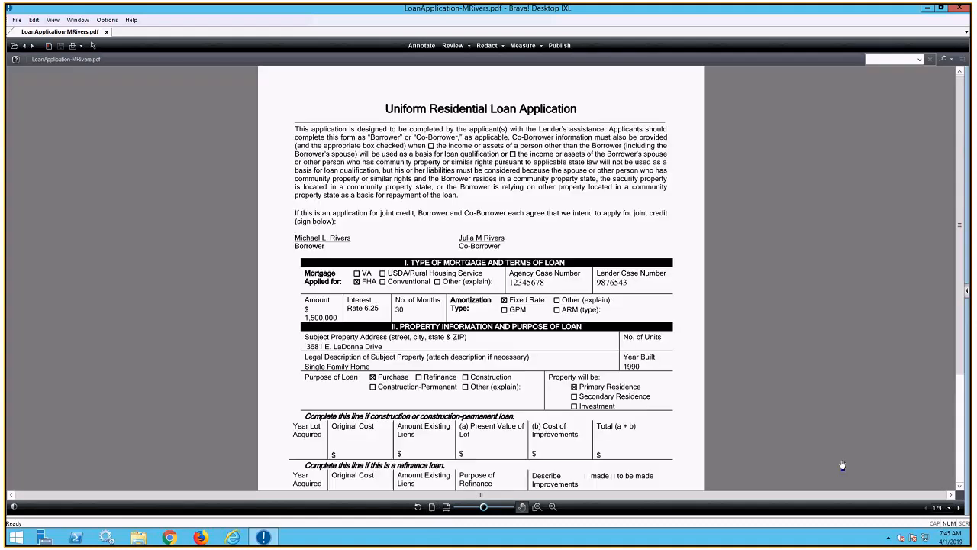
scroll(down, 3)
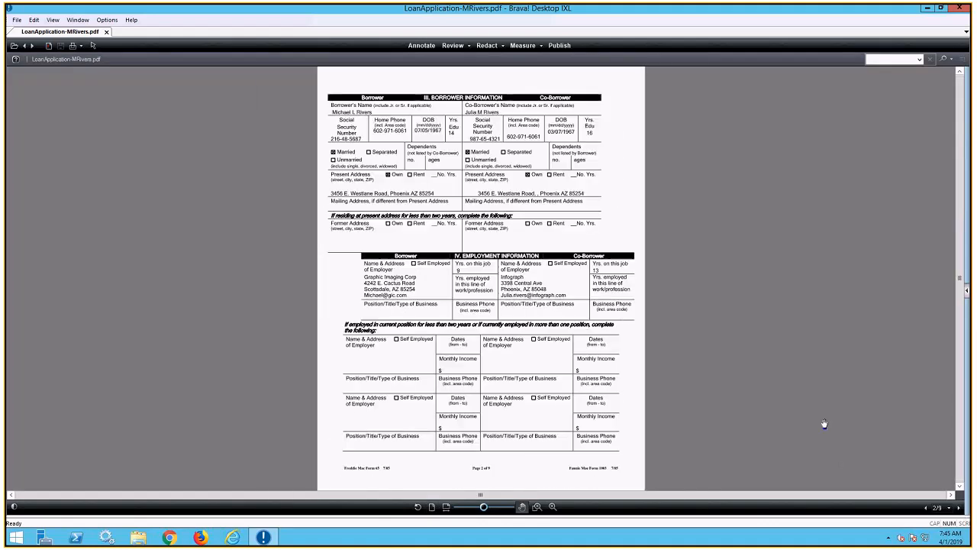
mouse_move(344, 131)
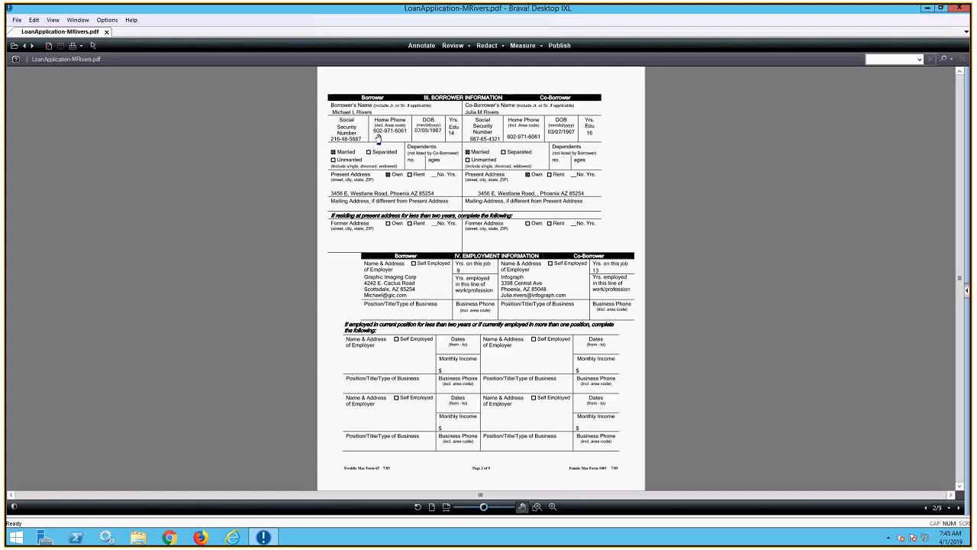
mouse_move(407, 304)
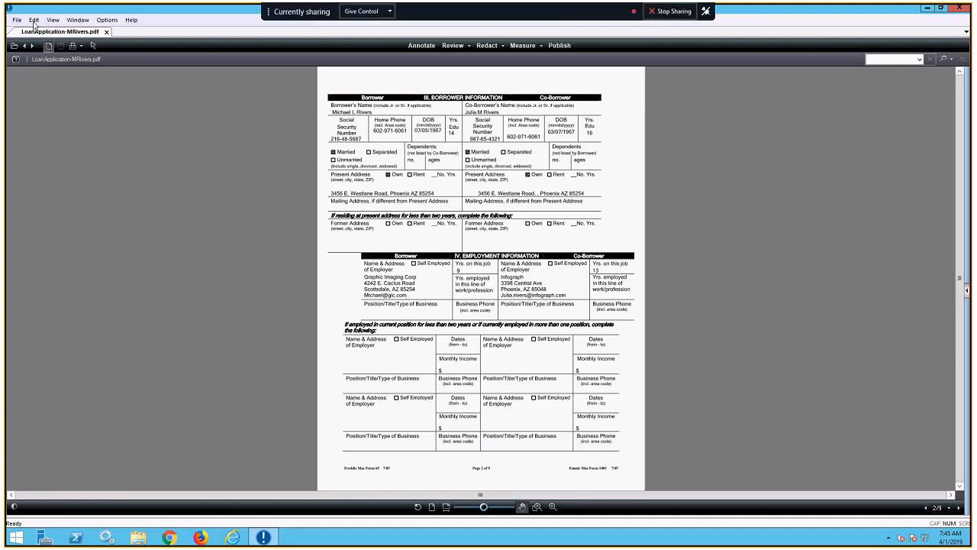
Step: Start script recording, saving the script as SimpleScriptTest in the Materials folder
click(17, 20)
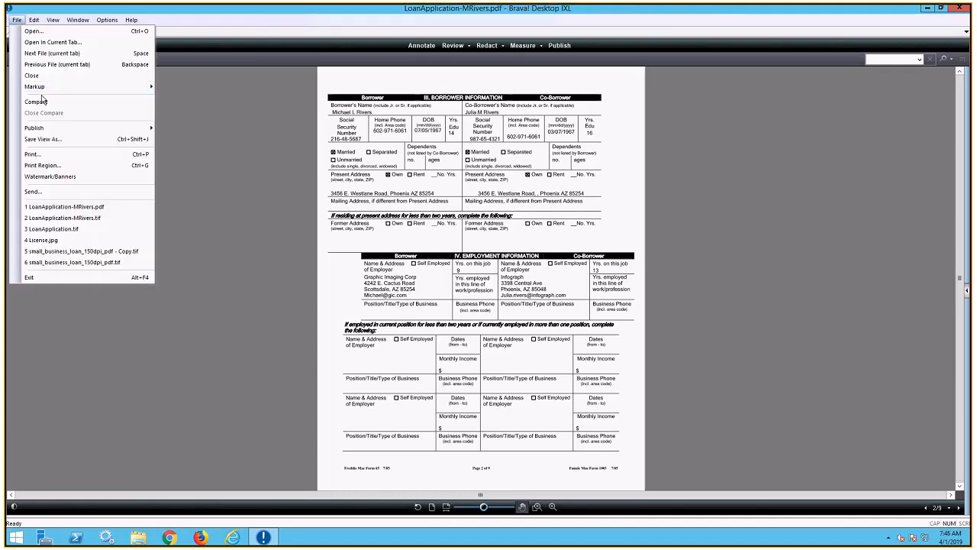
mouse_move(34, 86)
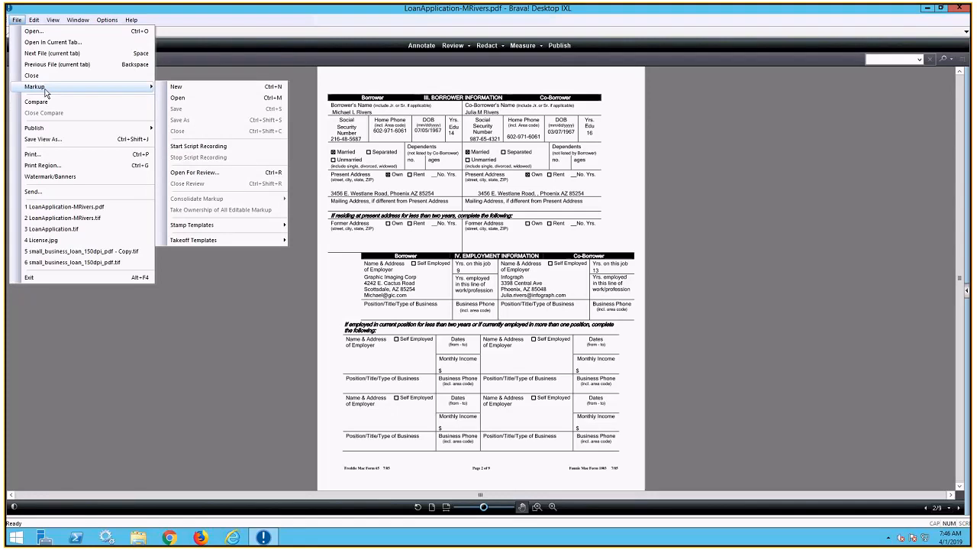
click(198, 146)
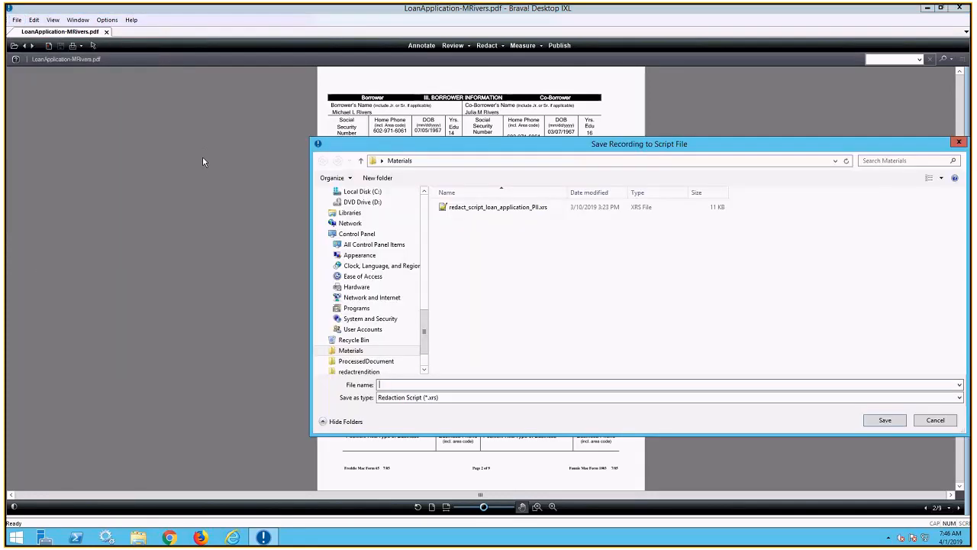
text(SimpleScriptTest)
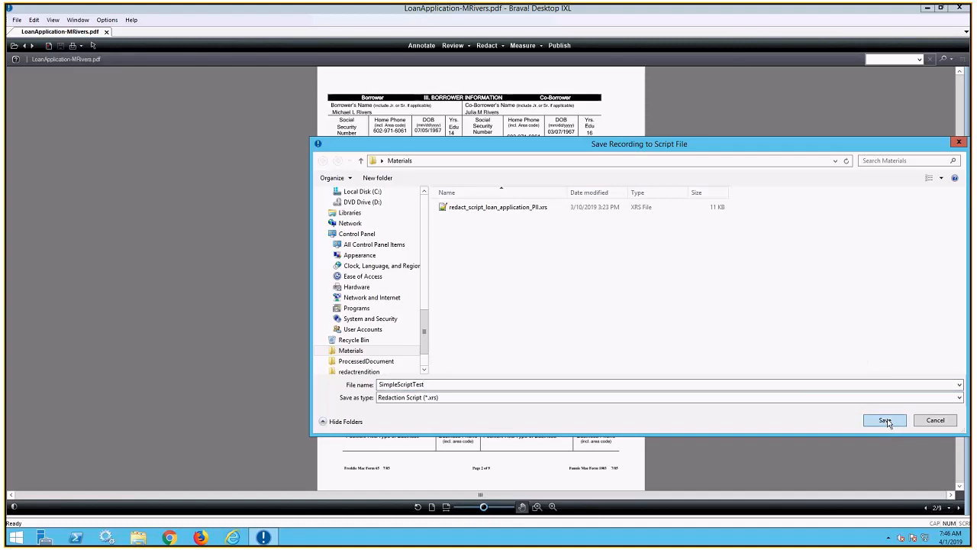
click(885, 420)
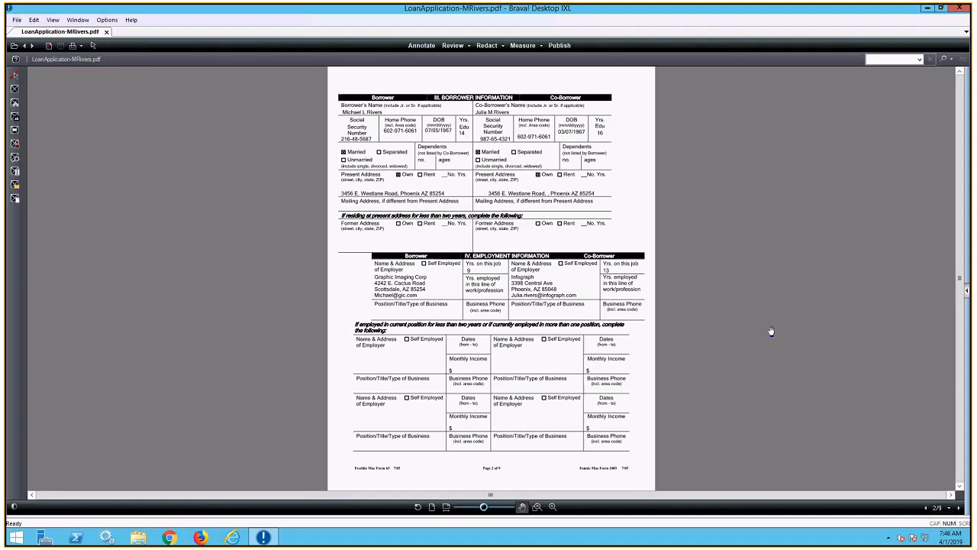
mouse_move(695, 300)
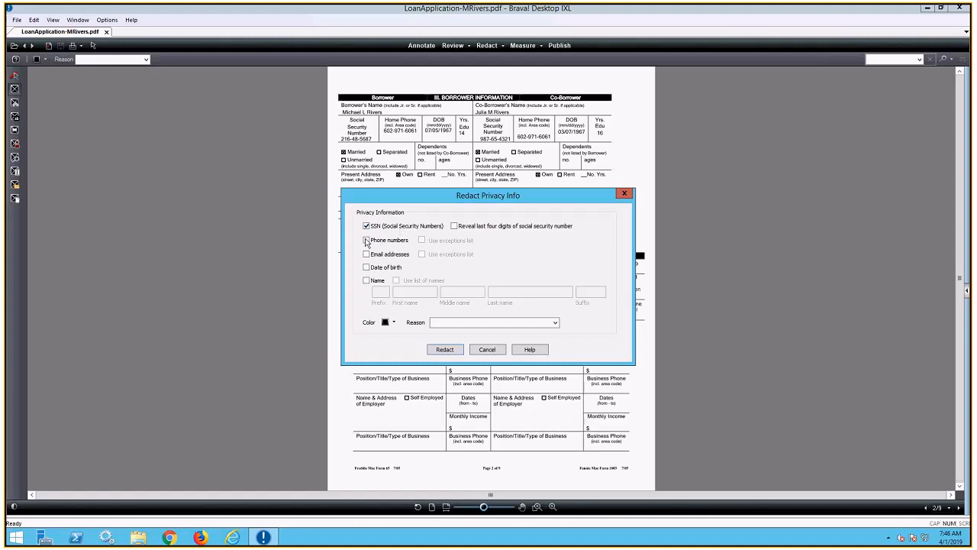
Step: Redact SSNs, phone numbers and email addresses, accepting the six redactions created
click(366, 240)
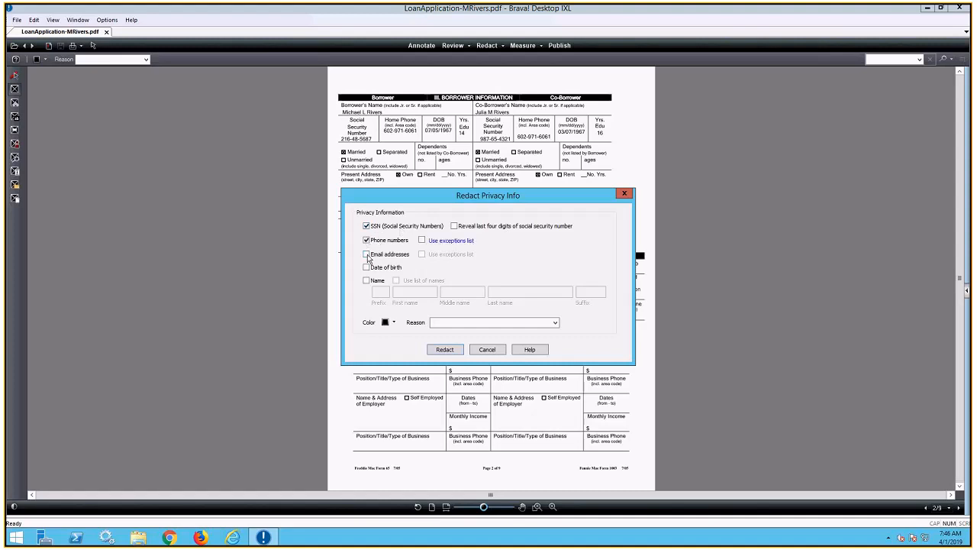
click(366, 253)
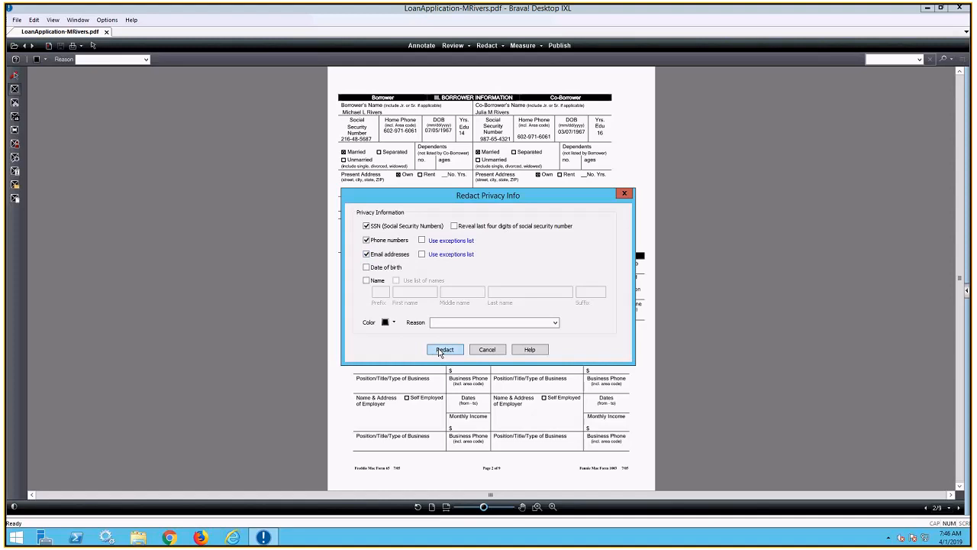
click(444, 349)
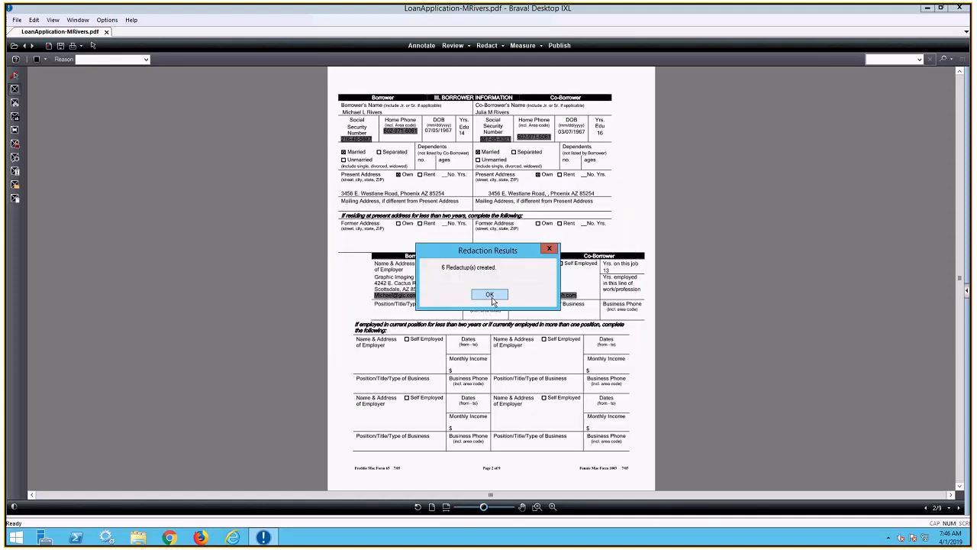
click(490, 294)
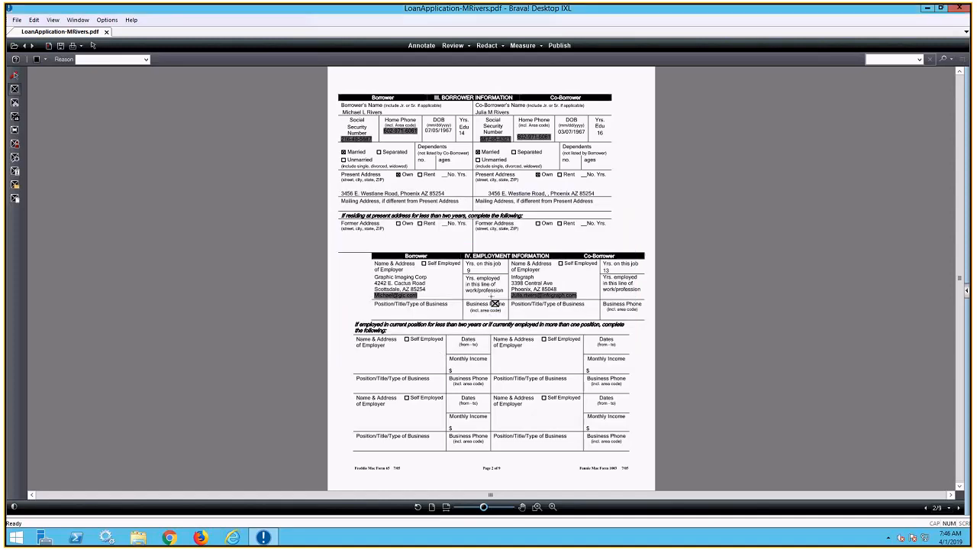
click(494, 304)
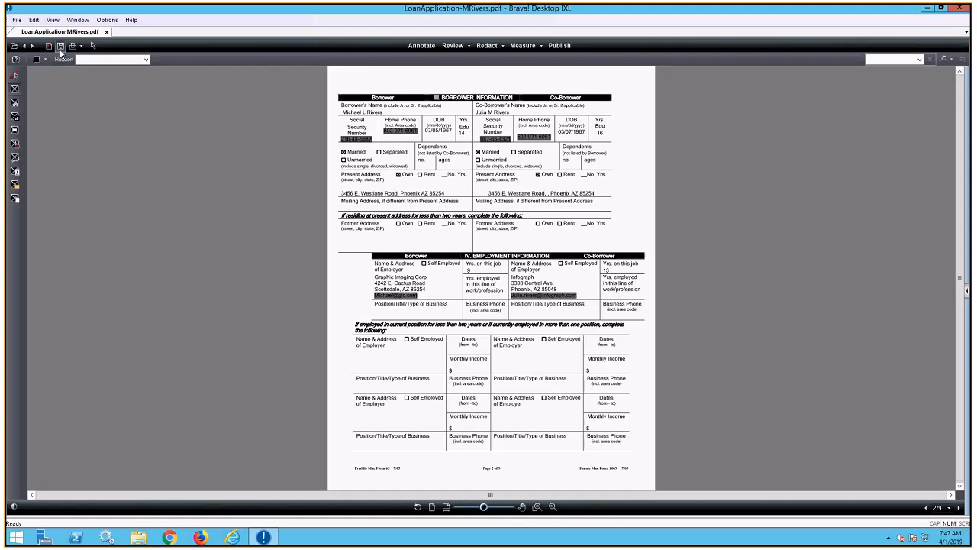
Step: Stop script recording and choose Yes to keep the recorded script
click(16, 20)
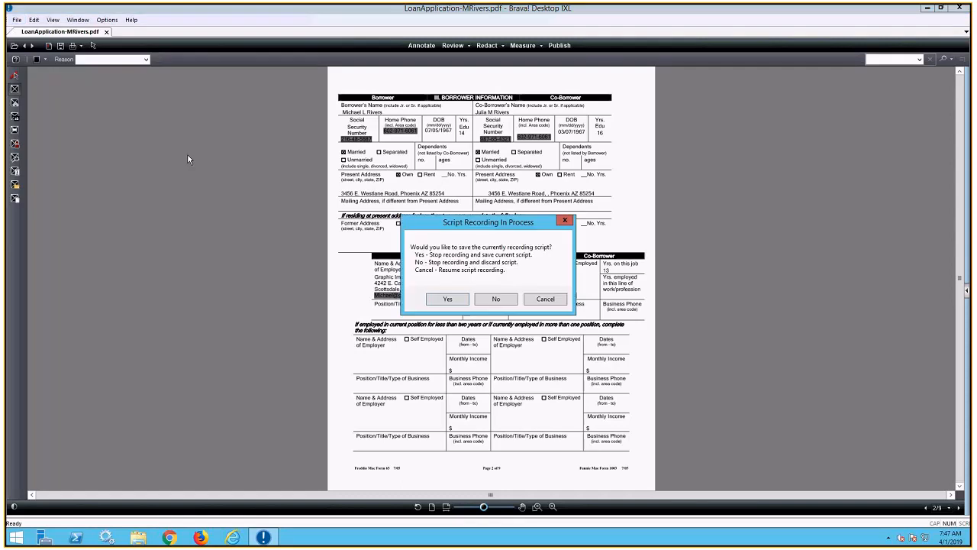
click(496, 299)
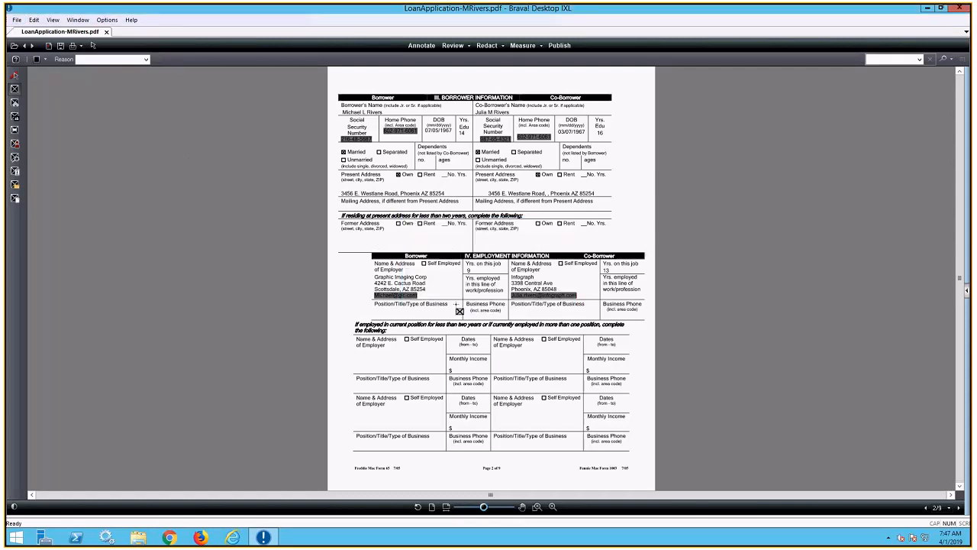
mouse_move(284, 266)
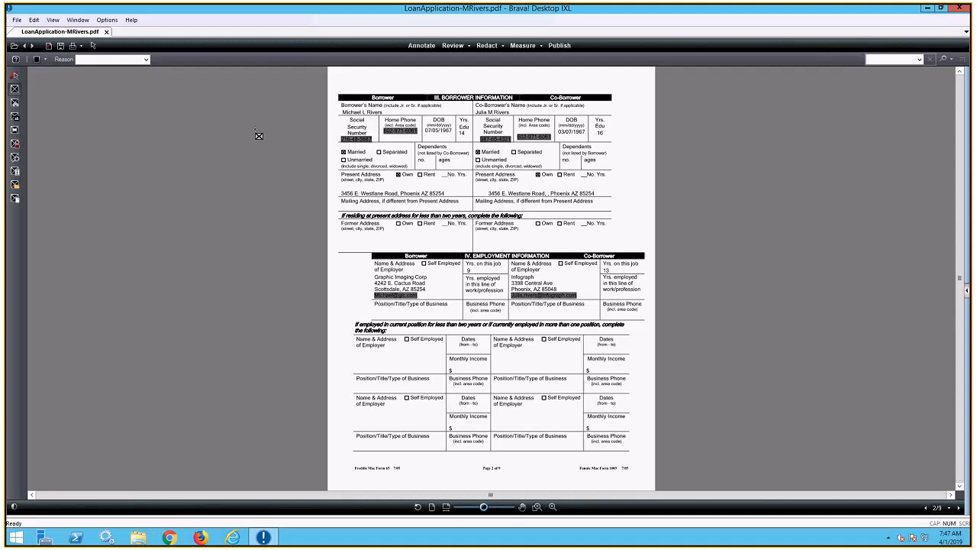
mouse_move(118, 45)
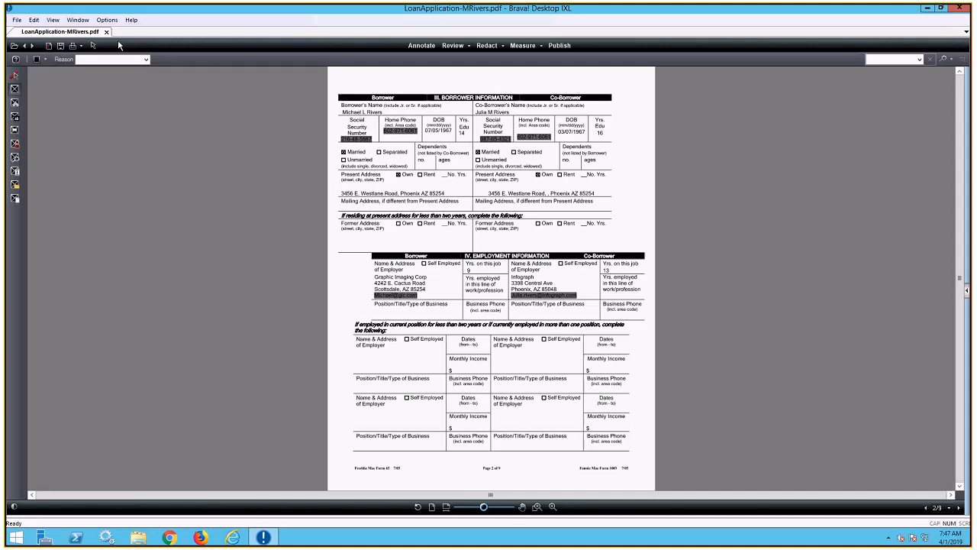
click(107, 32)
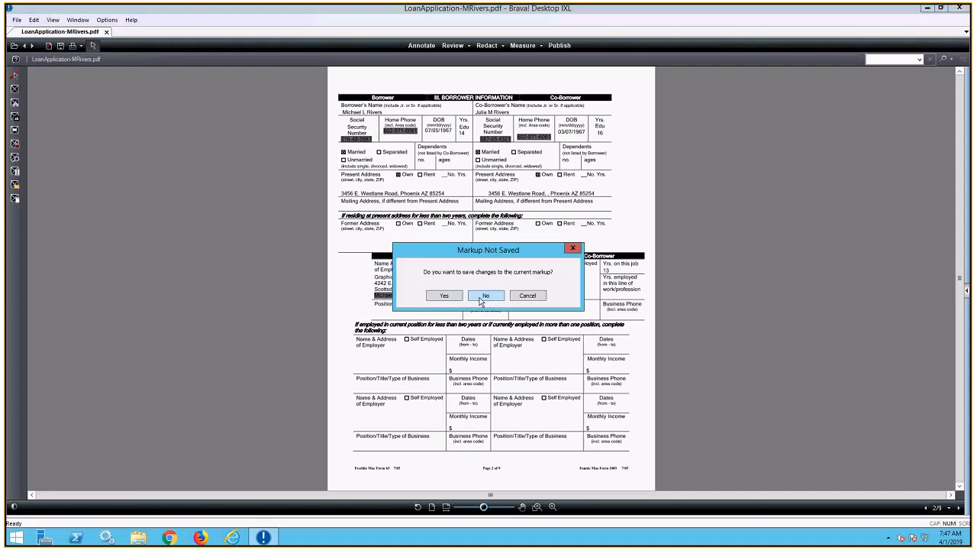
click(485, 296)
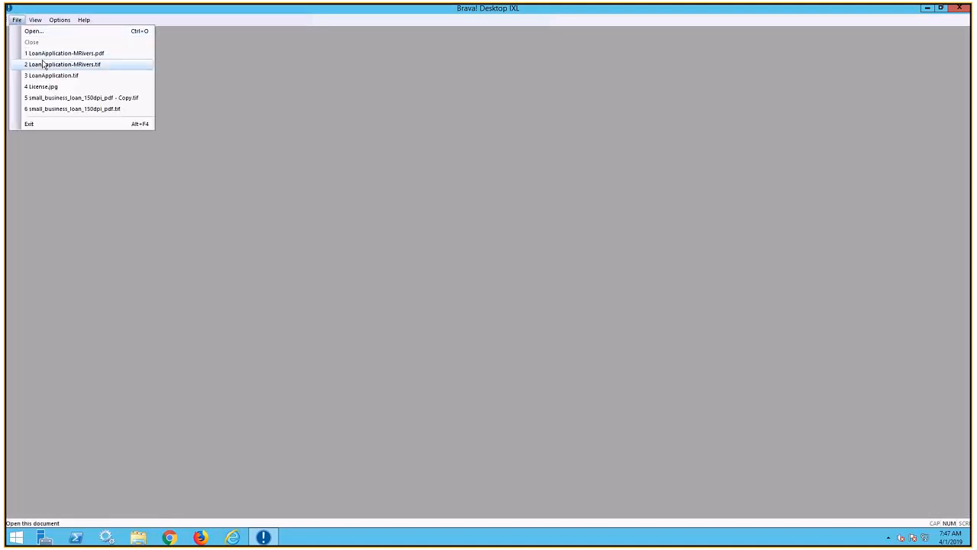
click(64, 53)
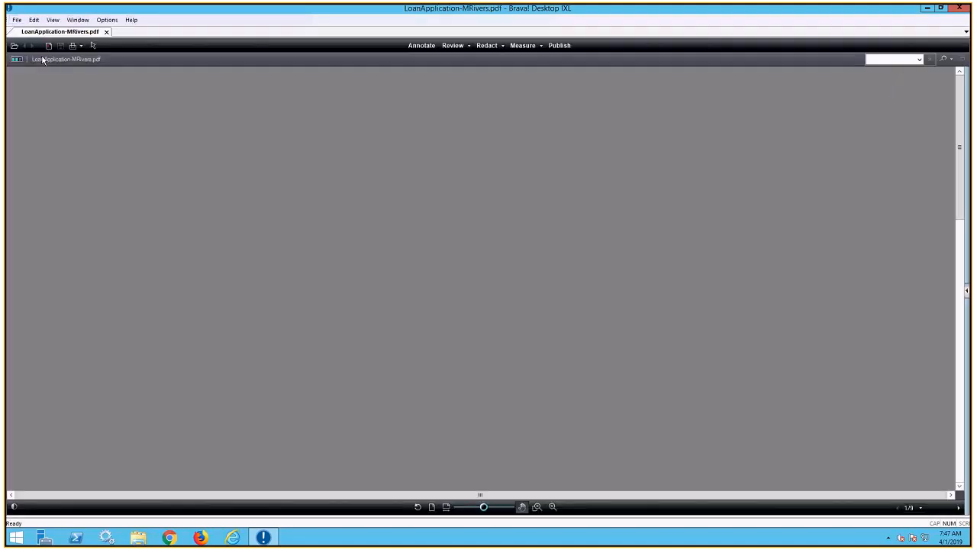
click(432, 506)
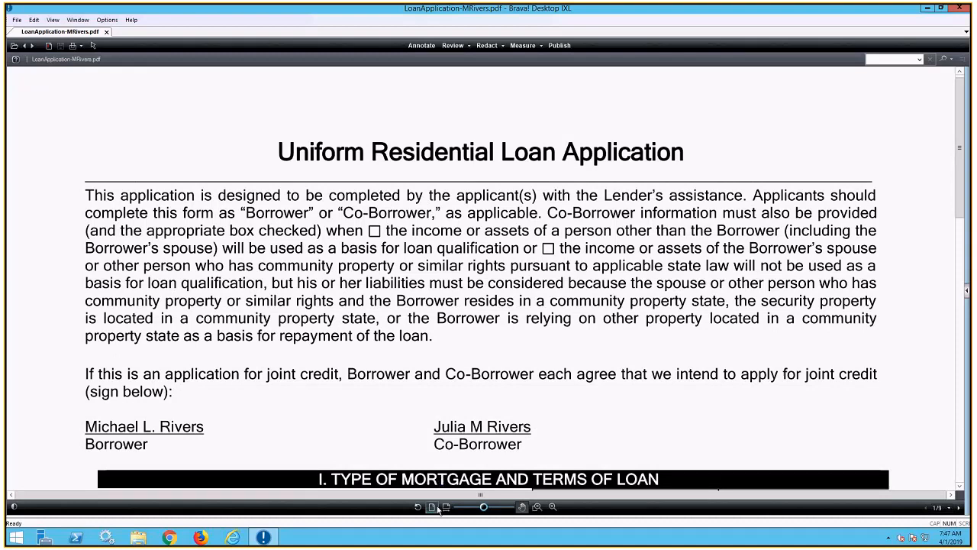
click(432, 506)
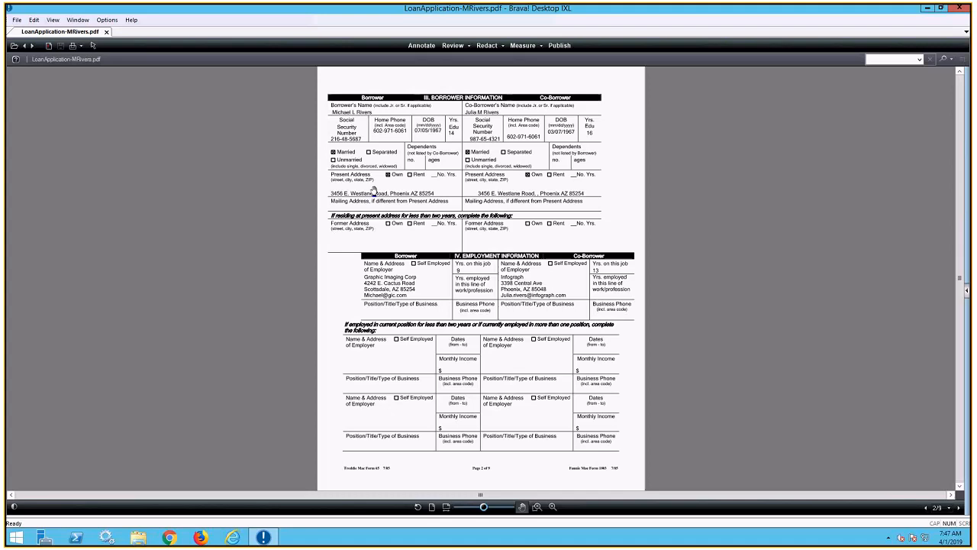
mouse_move(483, 256)
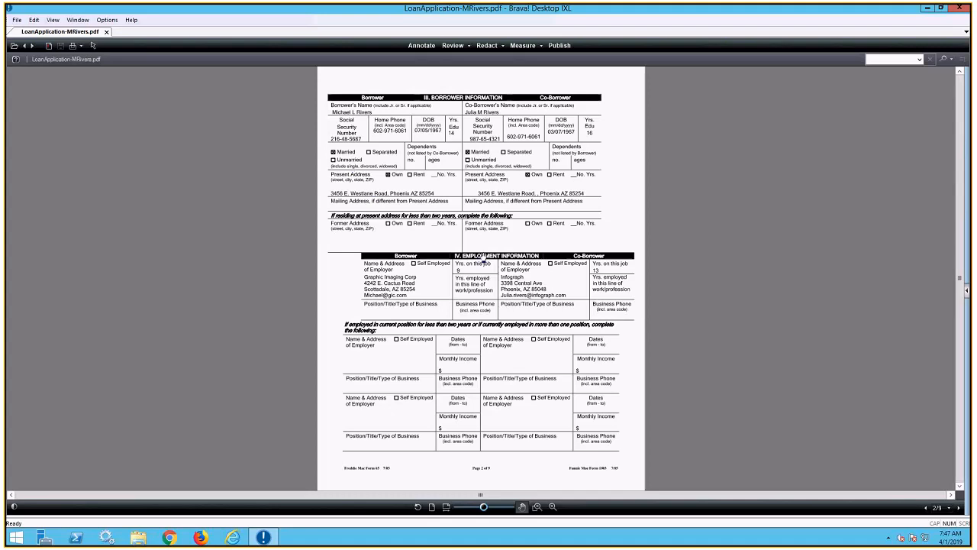
mouse_move(406, 315)
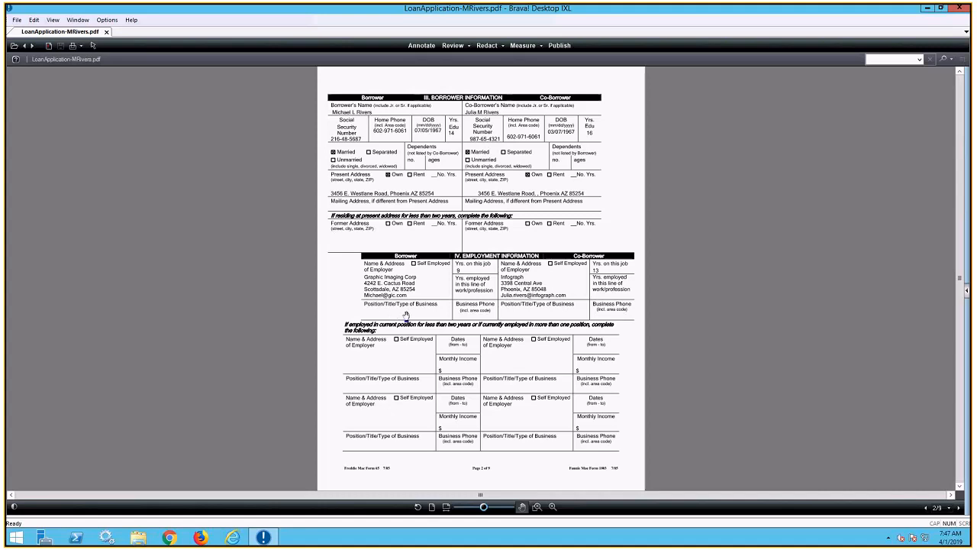
Step: Run the SimpleScriptTest.xrs script from the Redact menu's Run Script
click(488, 45)
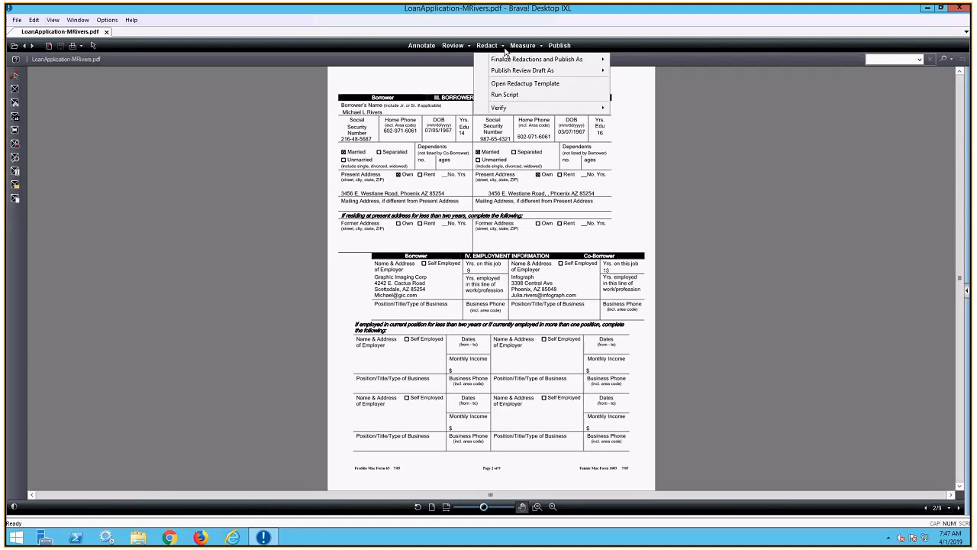
click(505, 94)
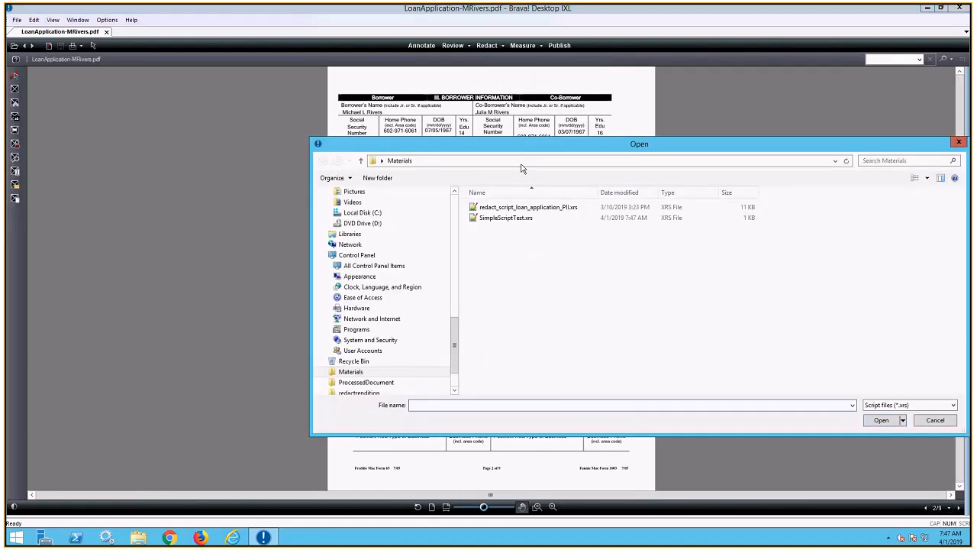
click(507, 217)
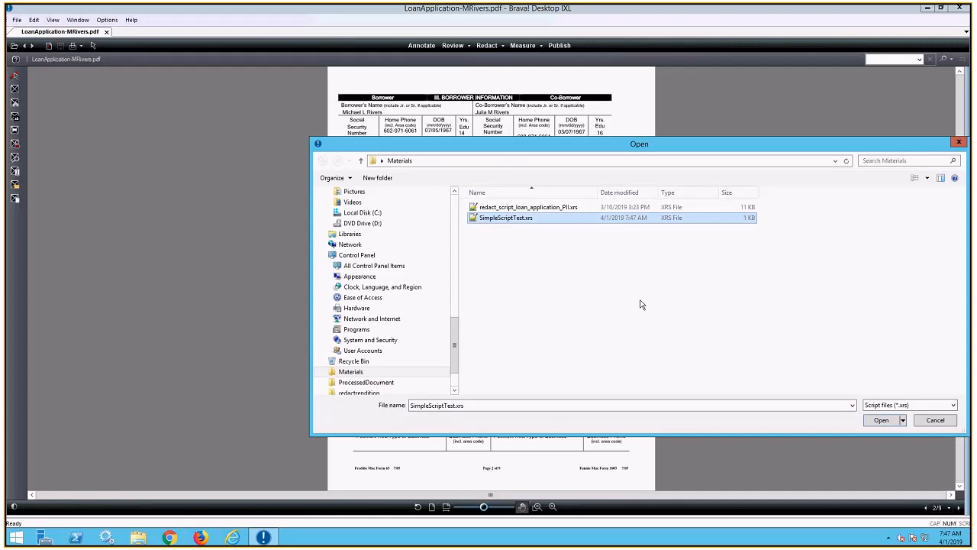
click(881, 420)
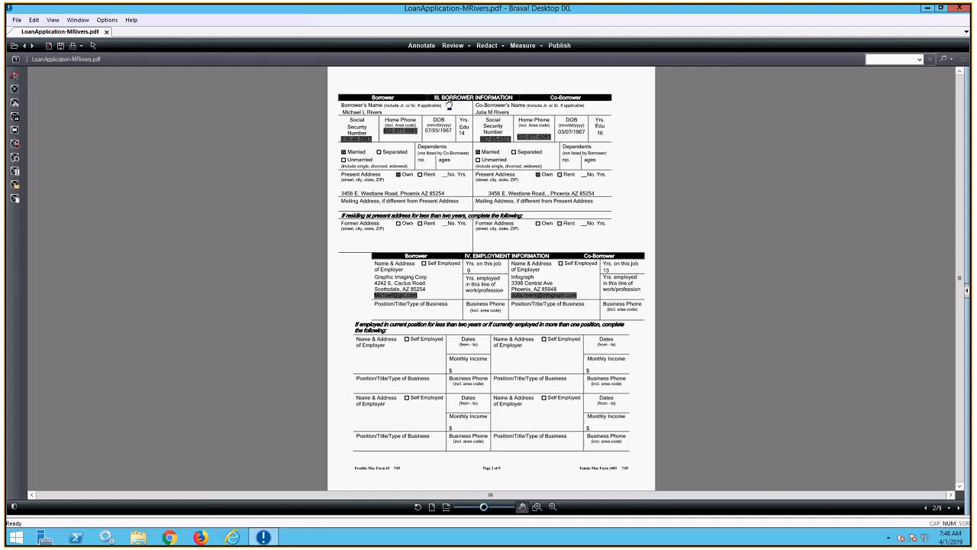
mouse_move(142, 51)
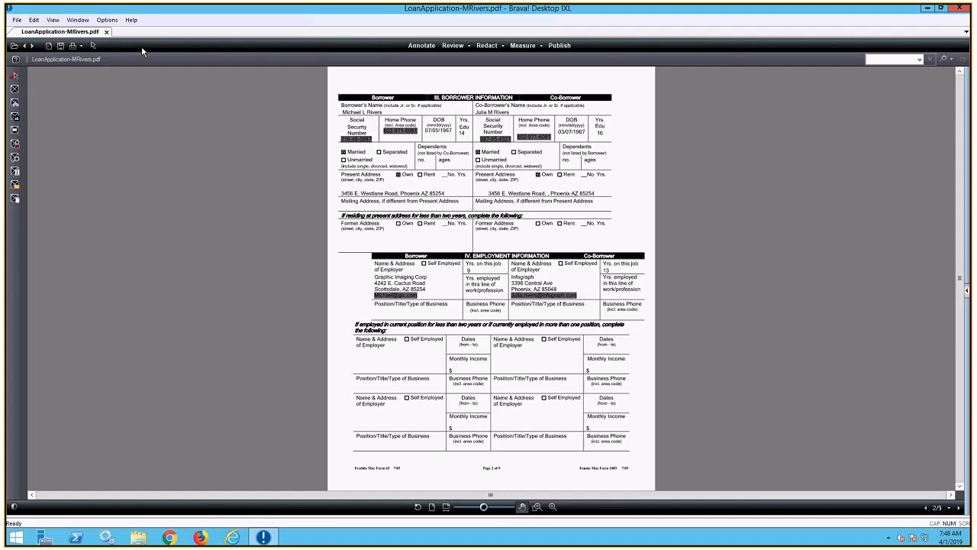
Step: Close the redacted PDF, answering No to saving markup
click(106, 32)
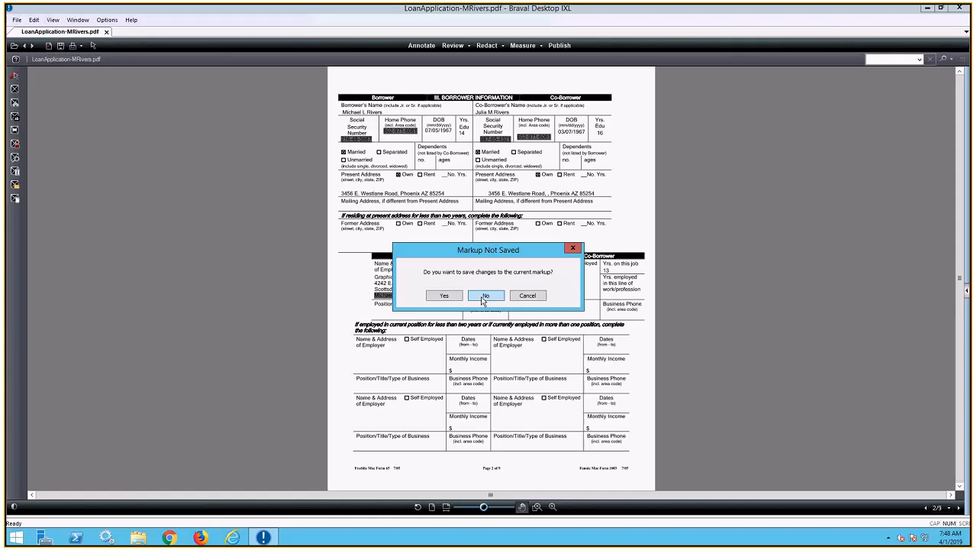
click(486, 296)
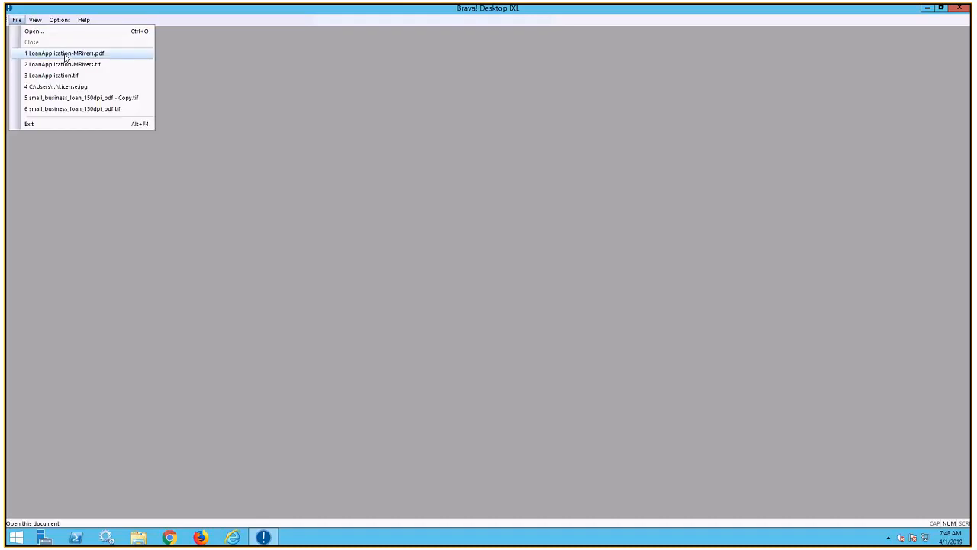
click(63, 65)
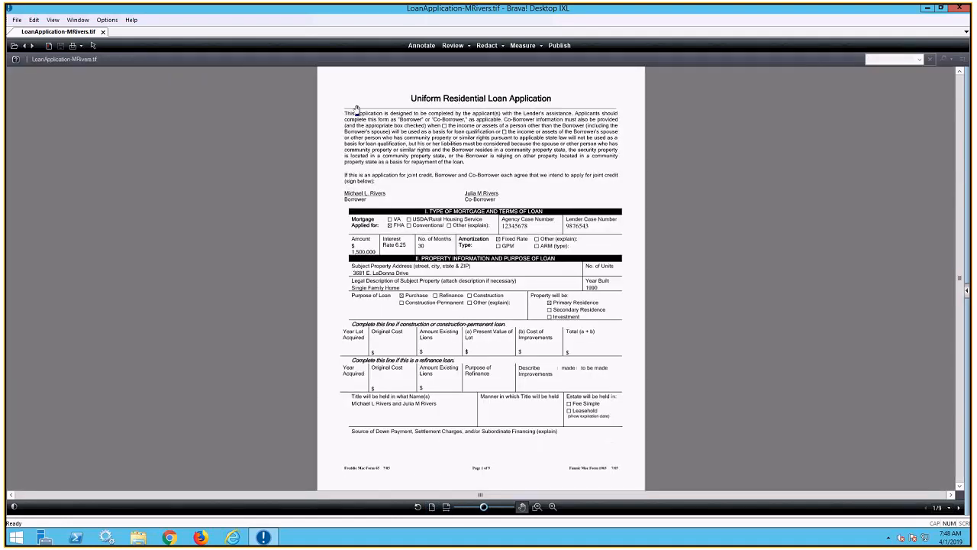
mouse_move(412, 176)
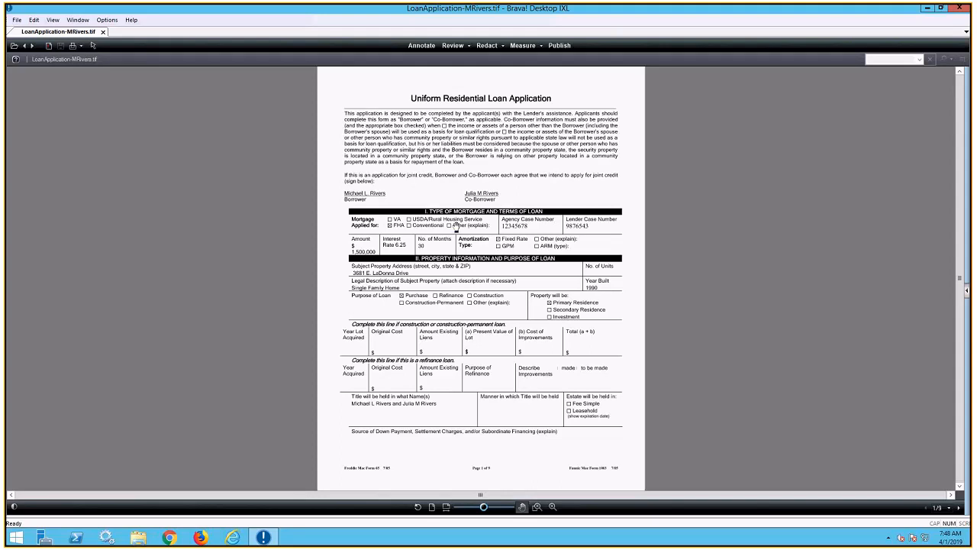
click(959, 507)
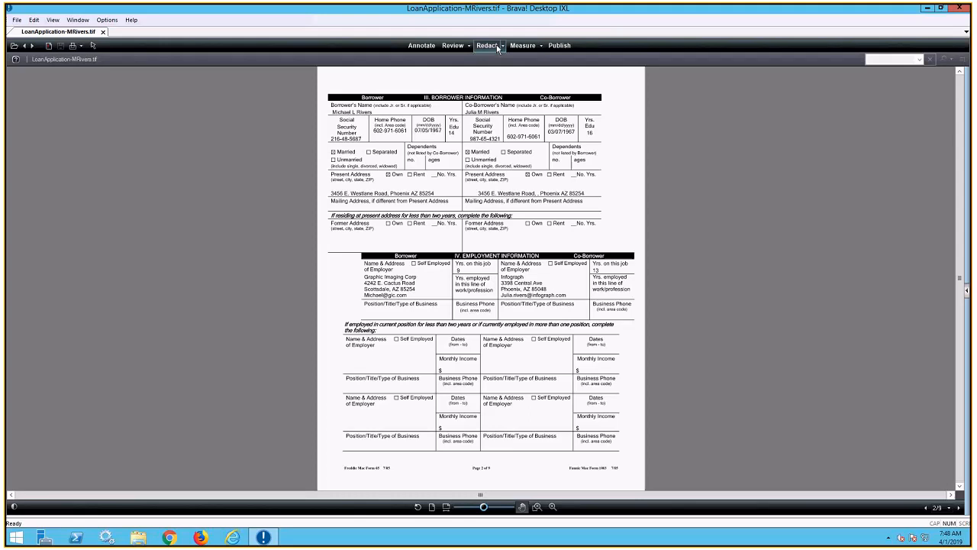
click(488, 45)
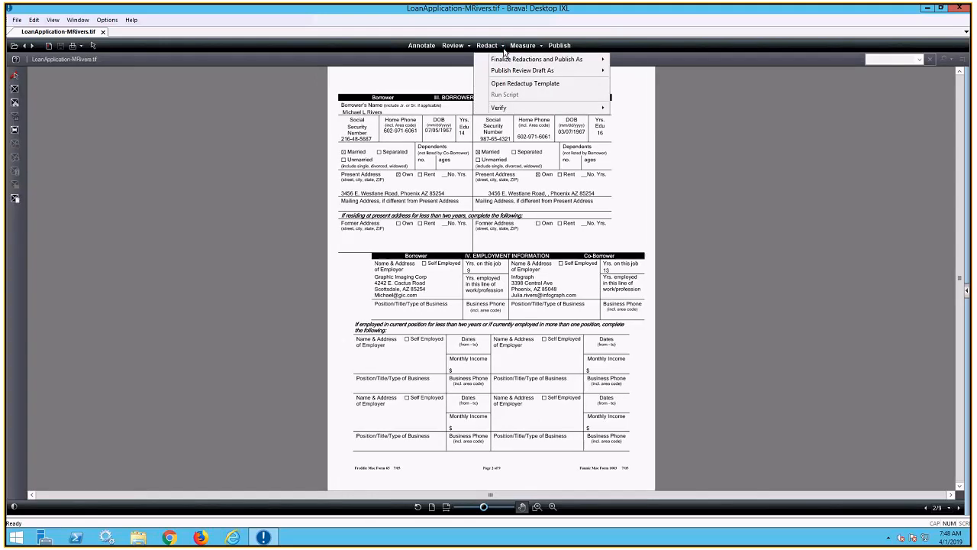
mouse_move(719, 203)
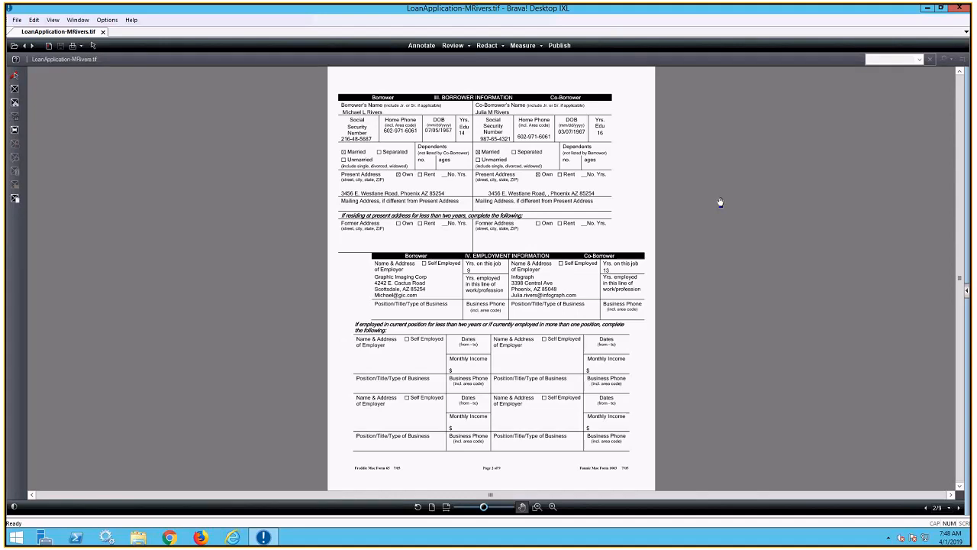
mouse_move(464, 239)
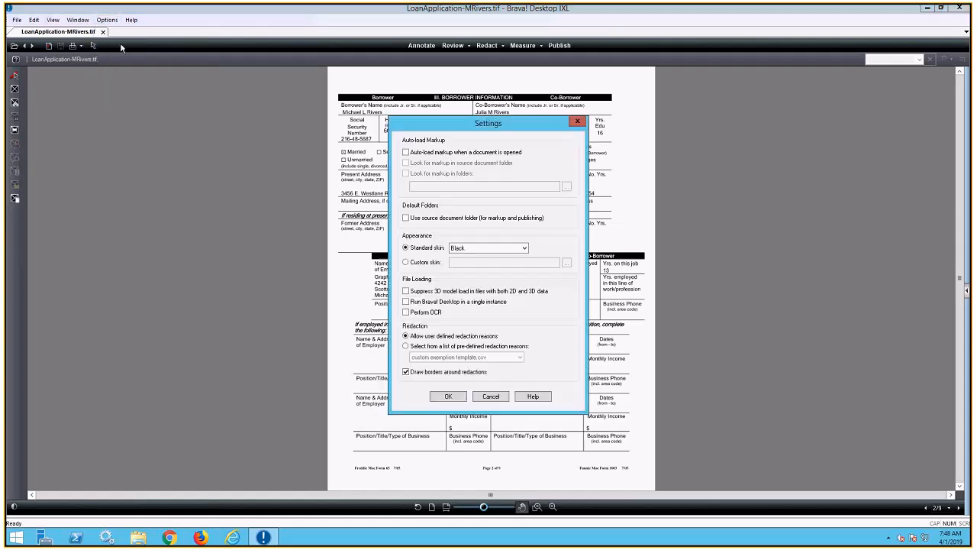
Step: Enable Perform OCR in Settings, then close the TIF document
click(406, 312)
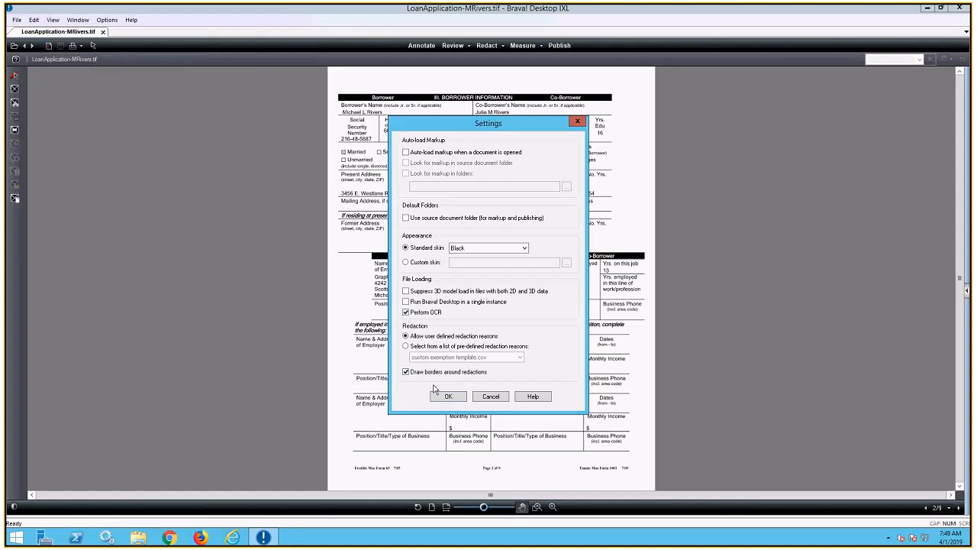
click(449, 395)
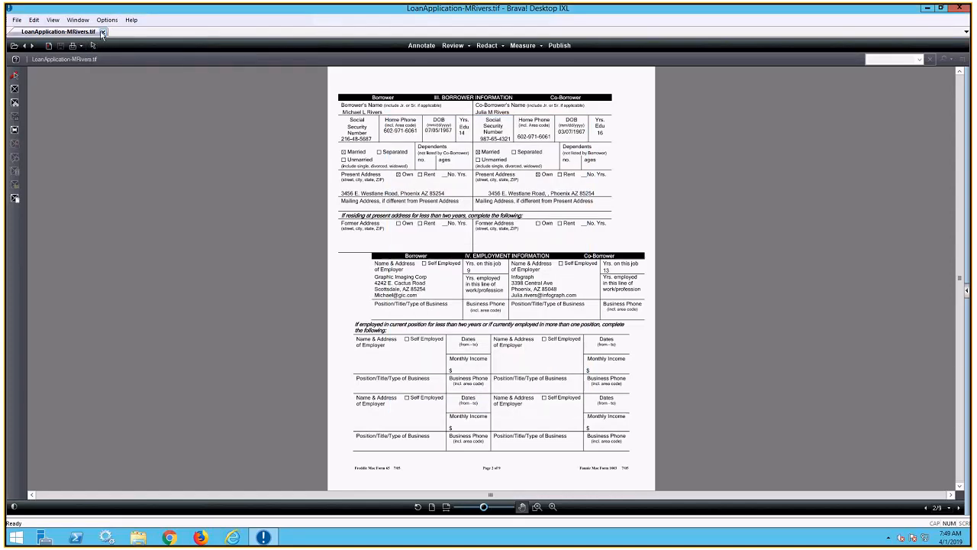
click(17, 19)
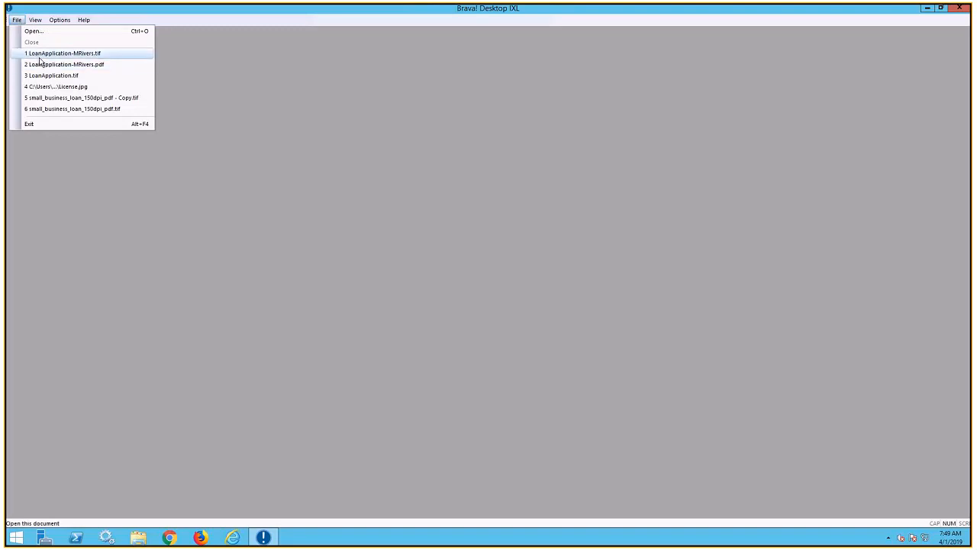
click(64, 53)
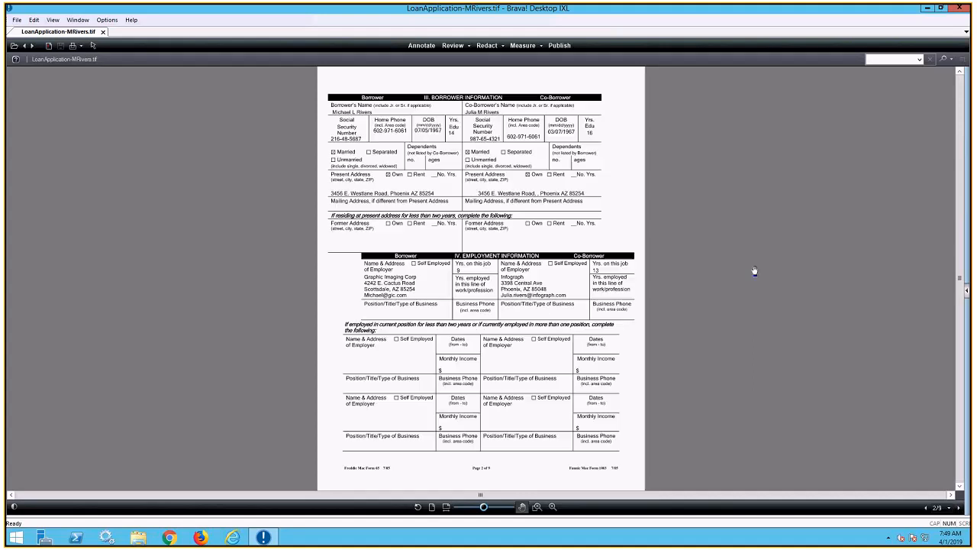
mouse_move(490, 145)
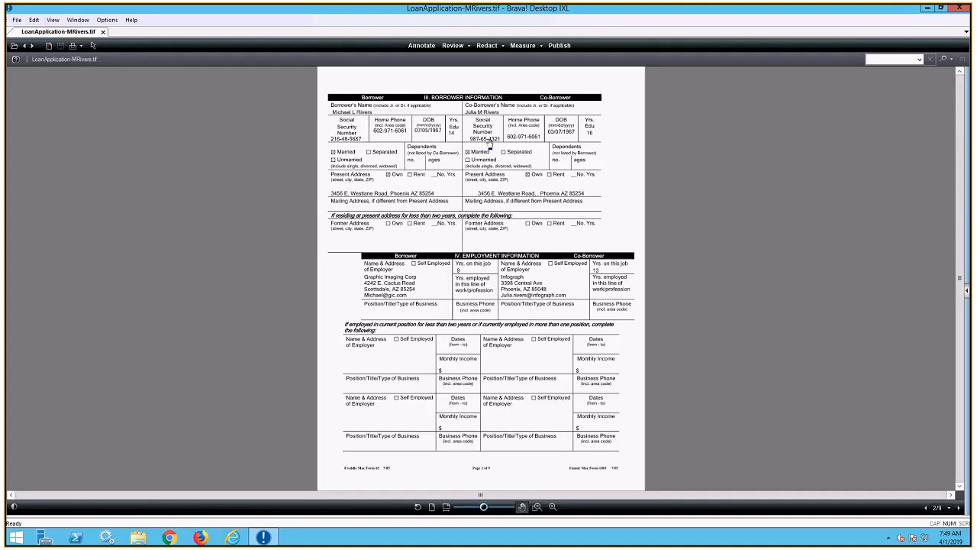
Step: Run the redact_script_loan_application_PII.xrs redaction script on the OCR'd TIF
click(487, 45)
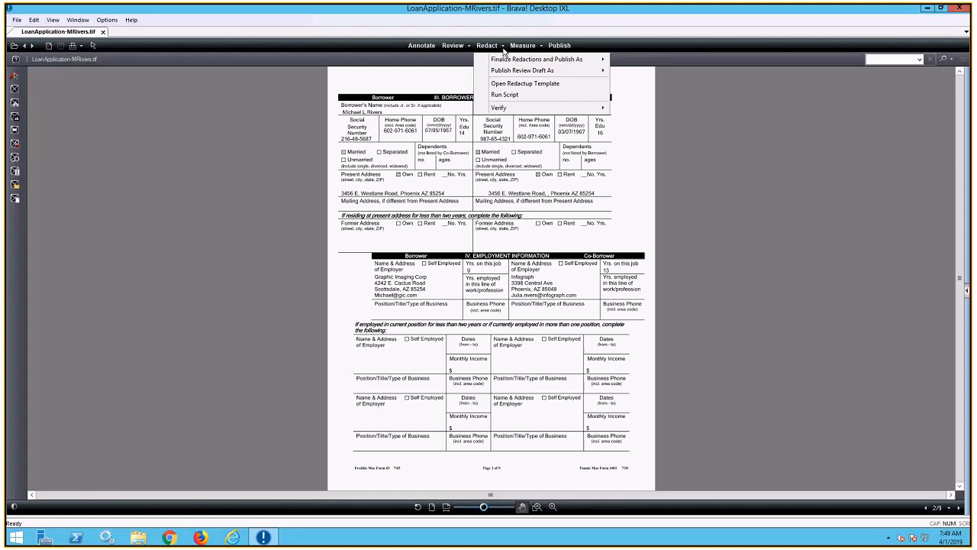
mouse_move(512, 94)
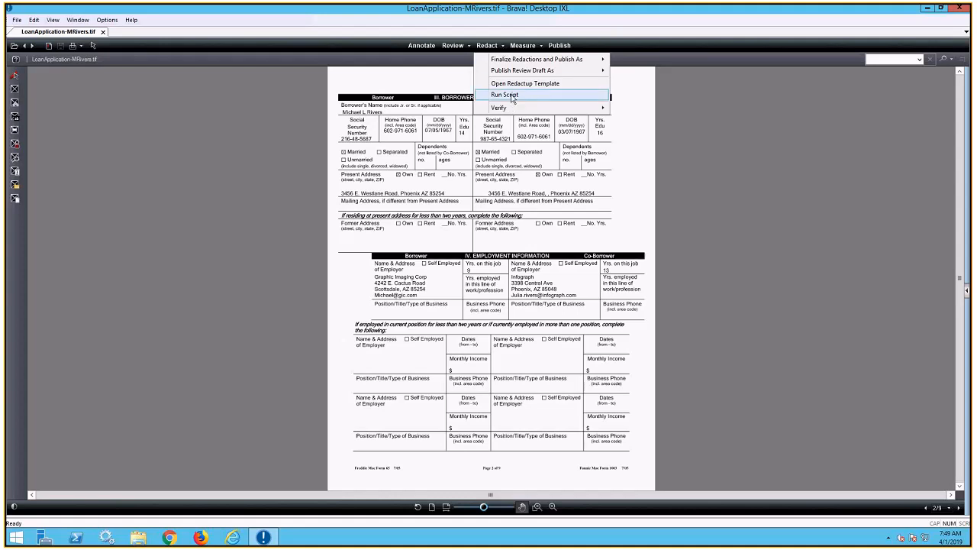
click(504, 94)
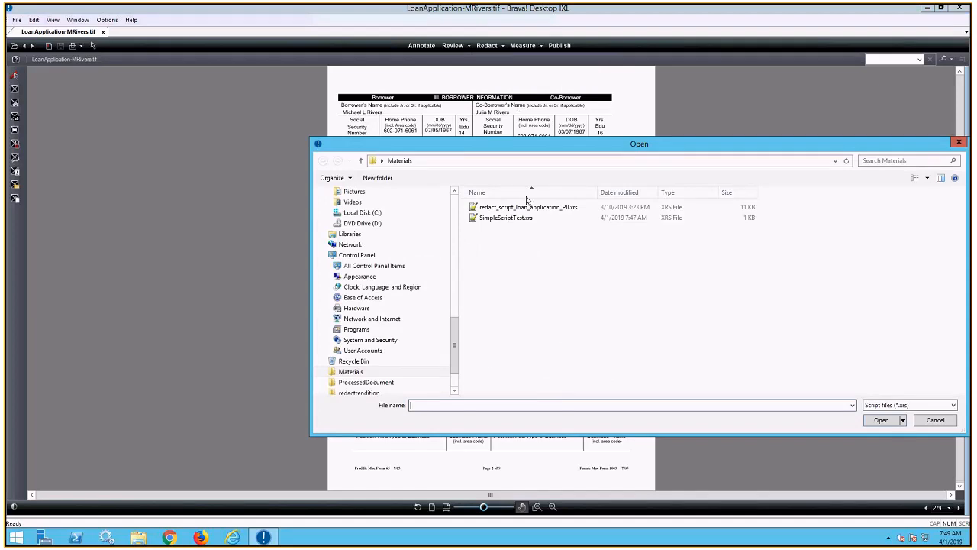
click(528, 207)
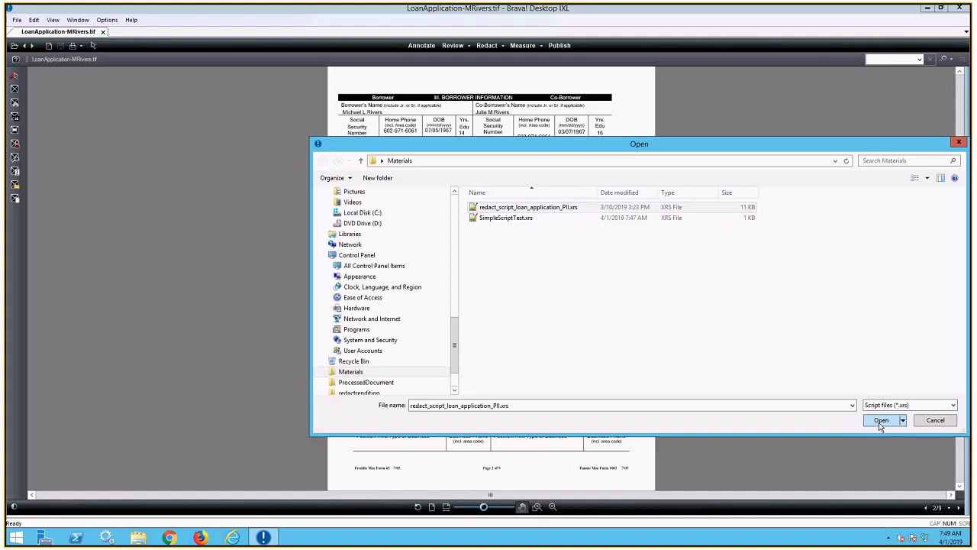
click(881, 420)
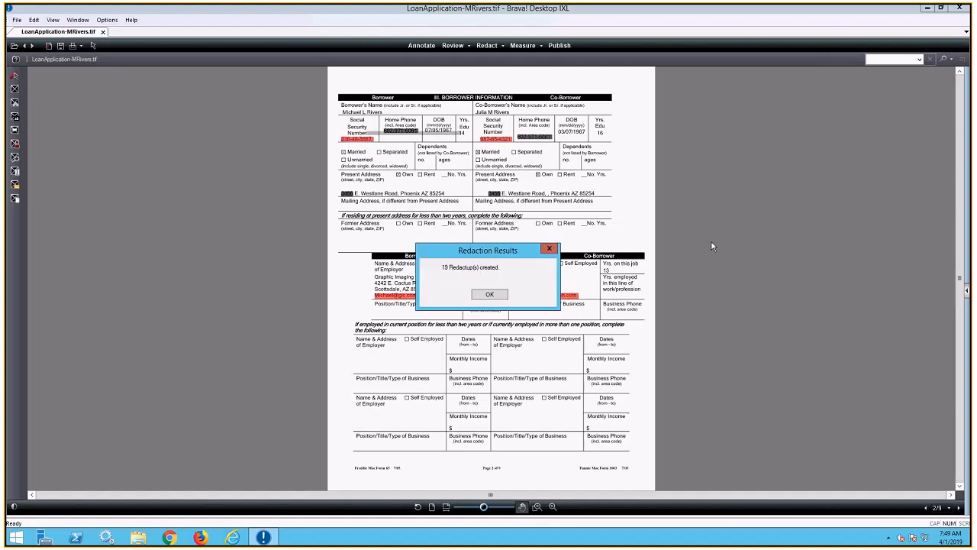
Step: Dismiss the Redaction Results notice and advance to page 4's redacted account numbers
click(490, 294)
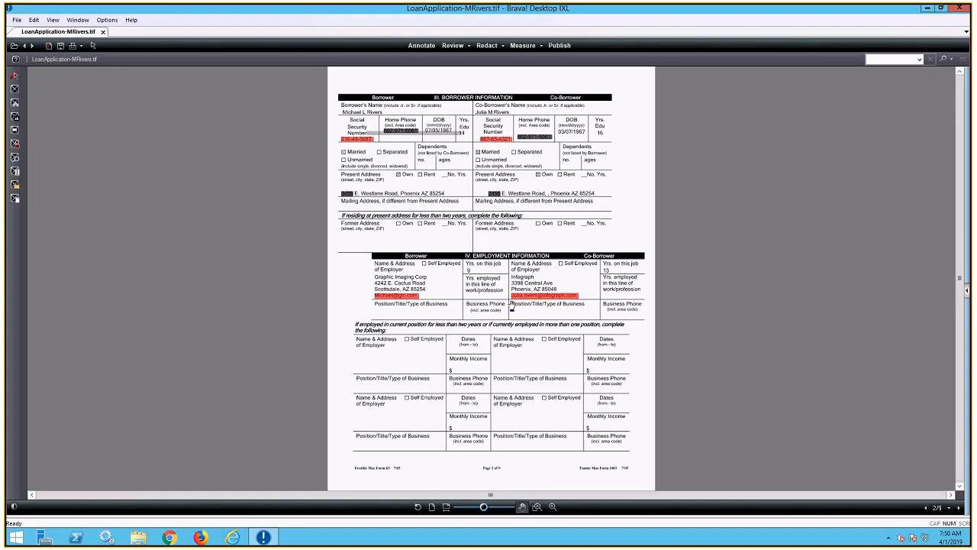
mouse_move(544, 296)
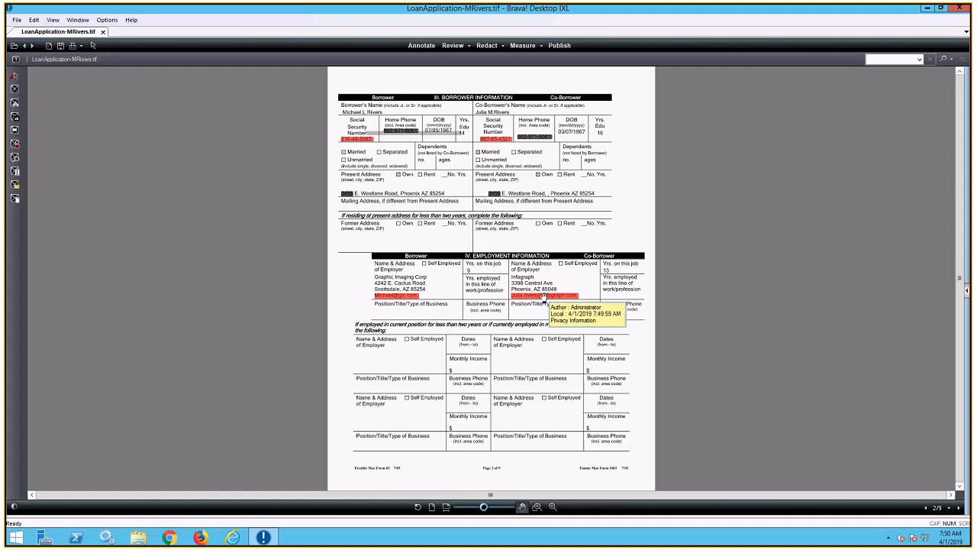
mouse_move(539, 137)
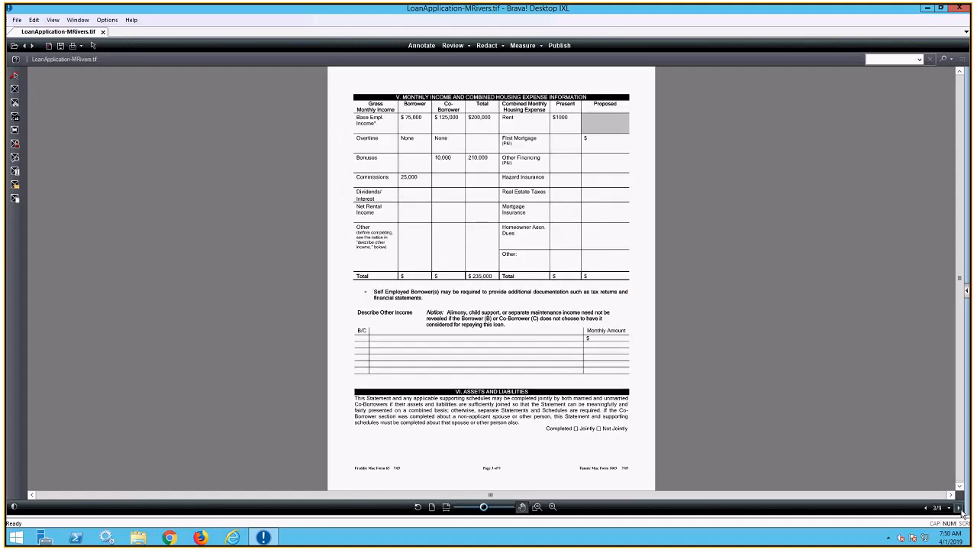
click(958, 508)
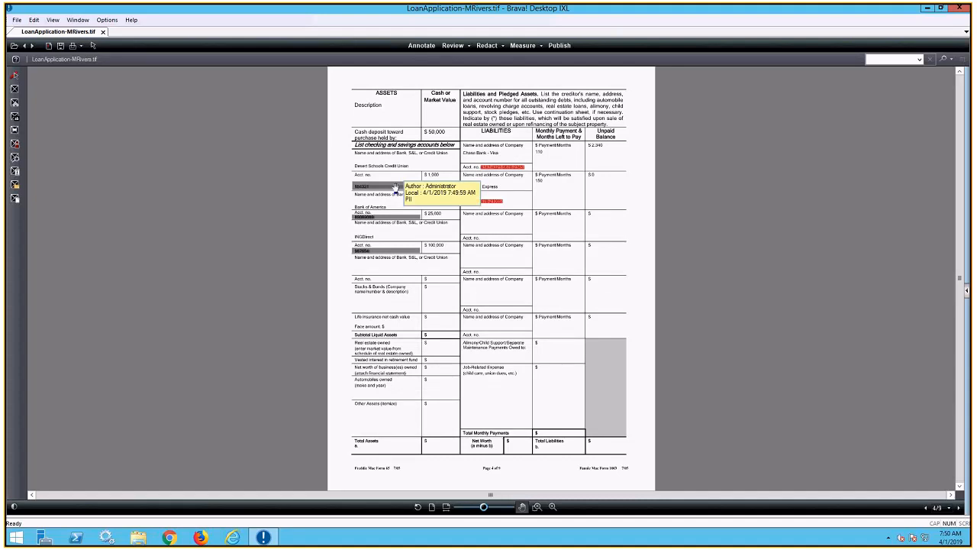